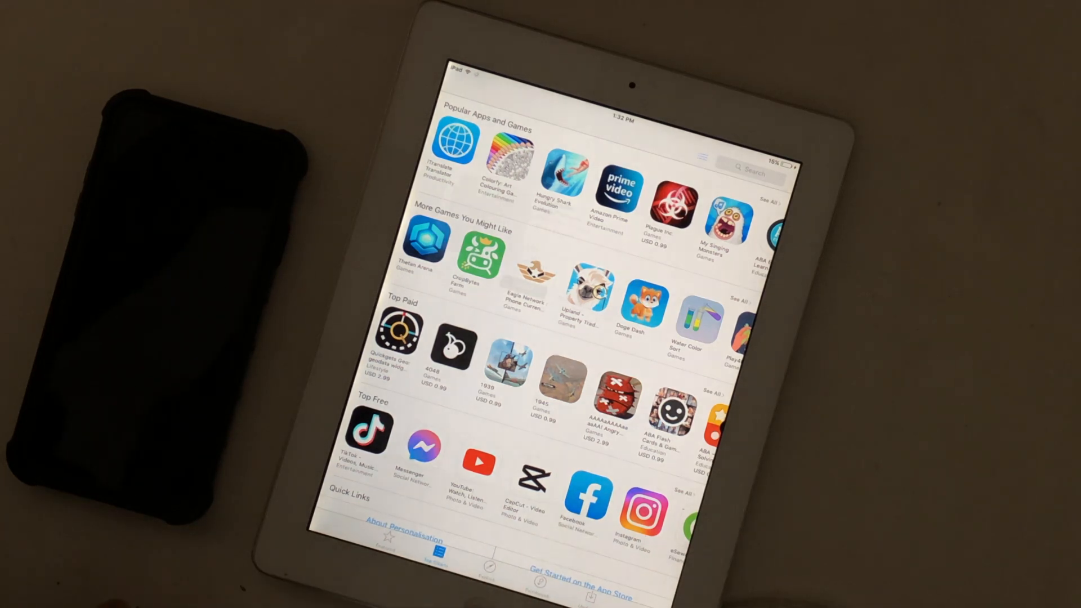
Check in Settings > General > About that the iPad runs iOS 9.3.5, then reopen the App Store.
left_click(587, 499)
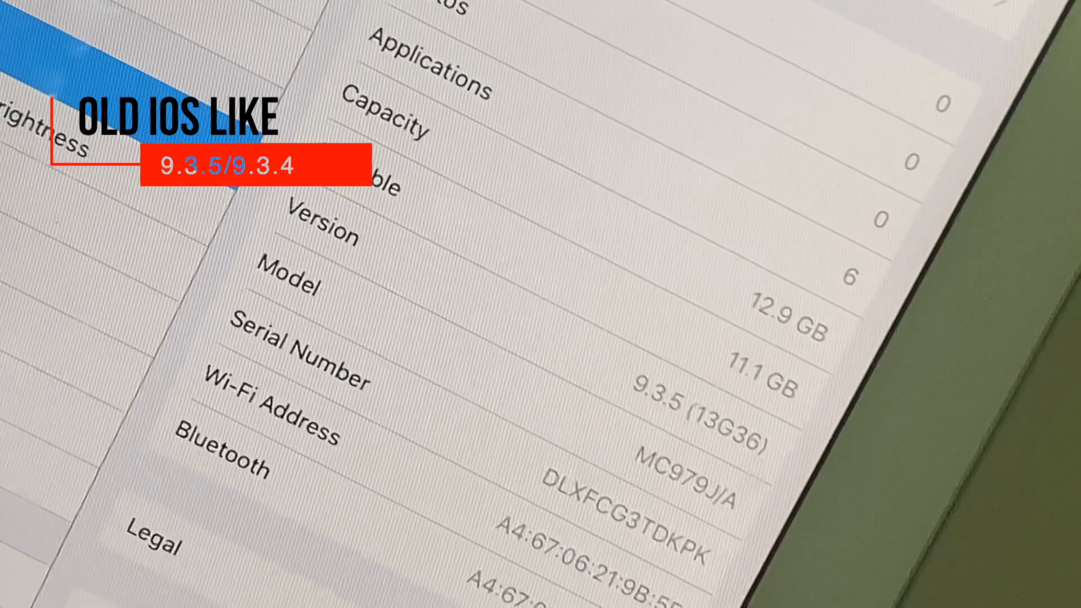
scroll("down", 3)
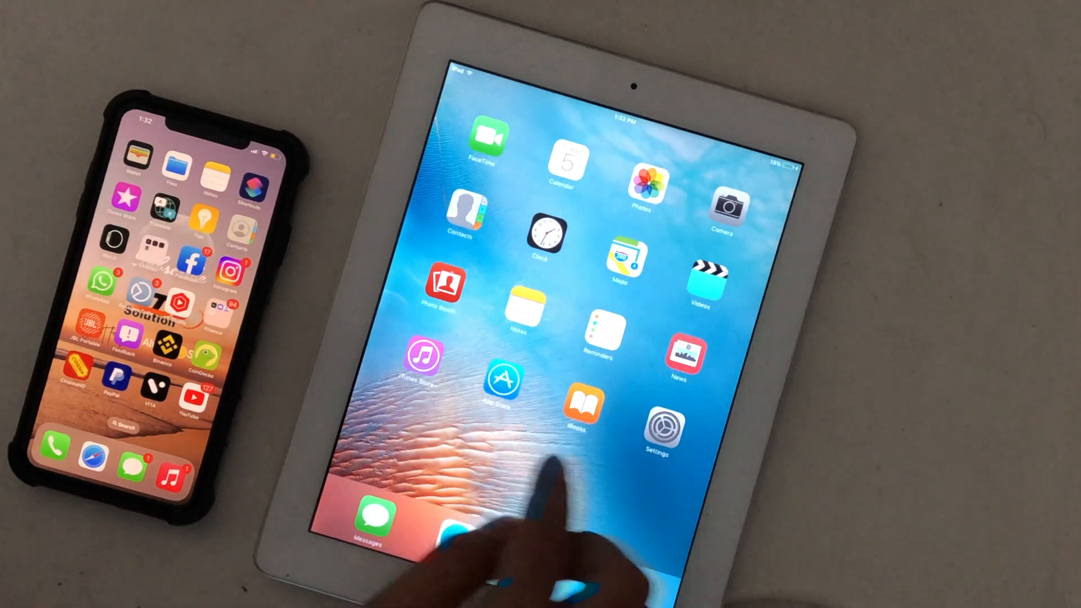
left_click(663, 428)
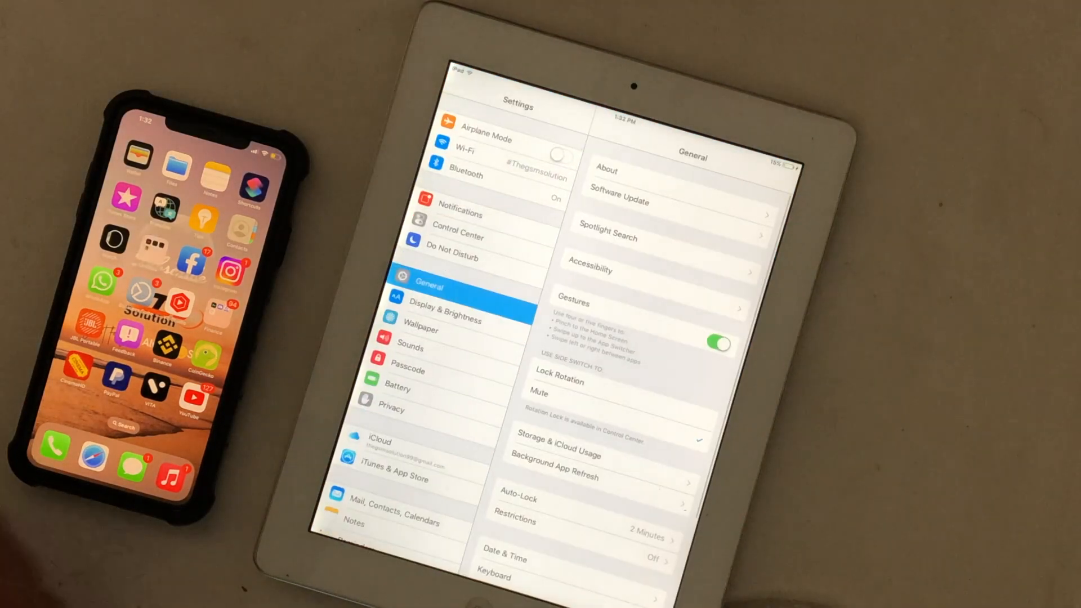
left_click(466, 151)
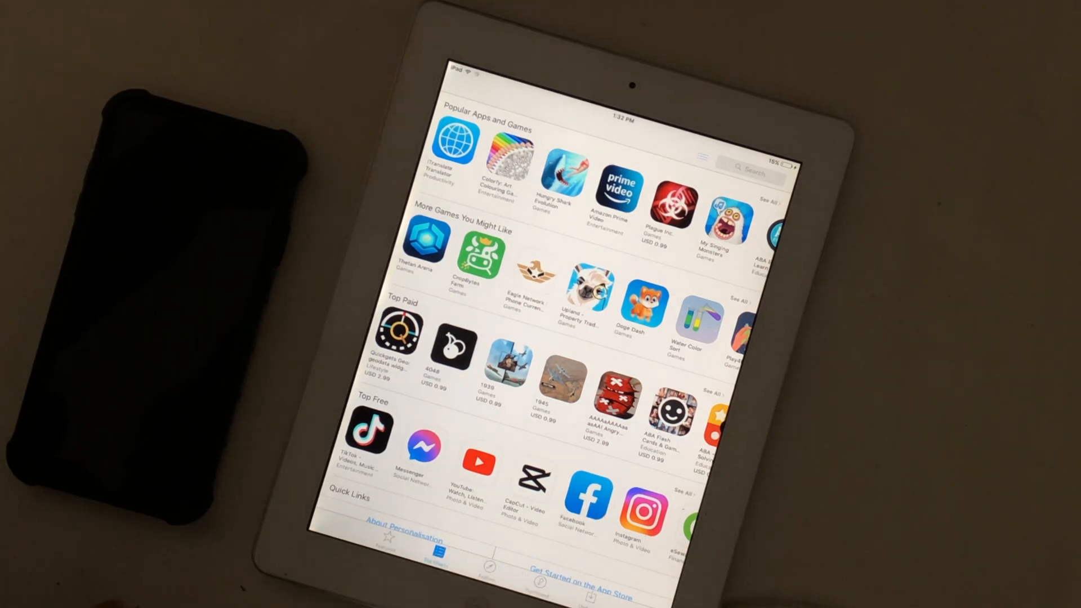
Open and dismiss Facebook's details, landing on the Purchased apps list.
left_click(587, 500)
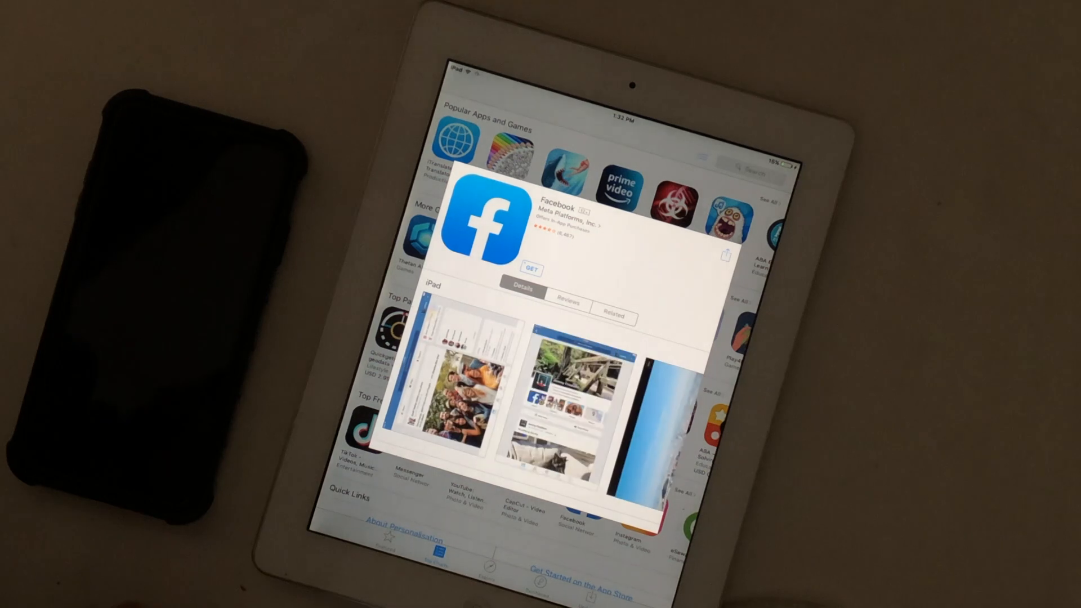
left_click(531, 269)
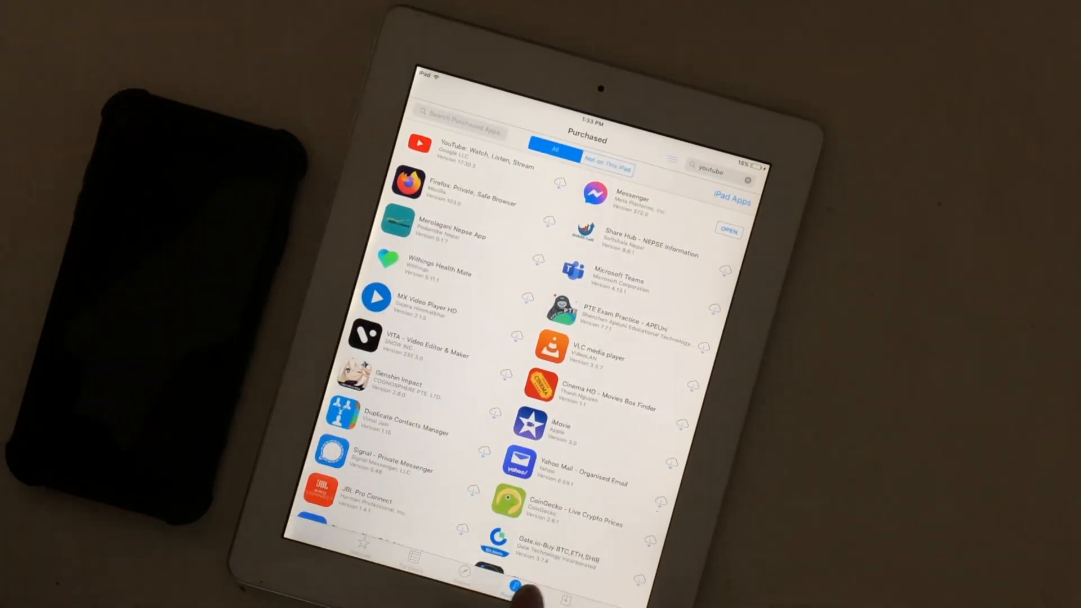
scroll("down", 3)
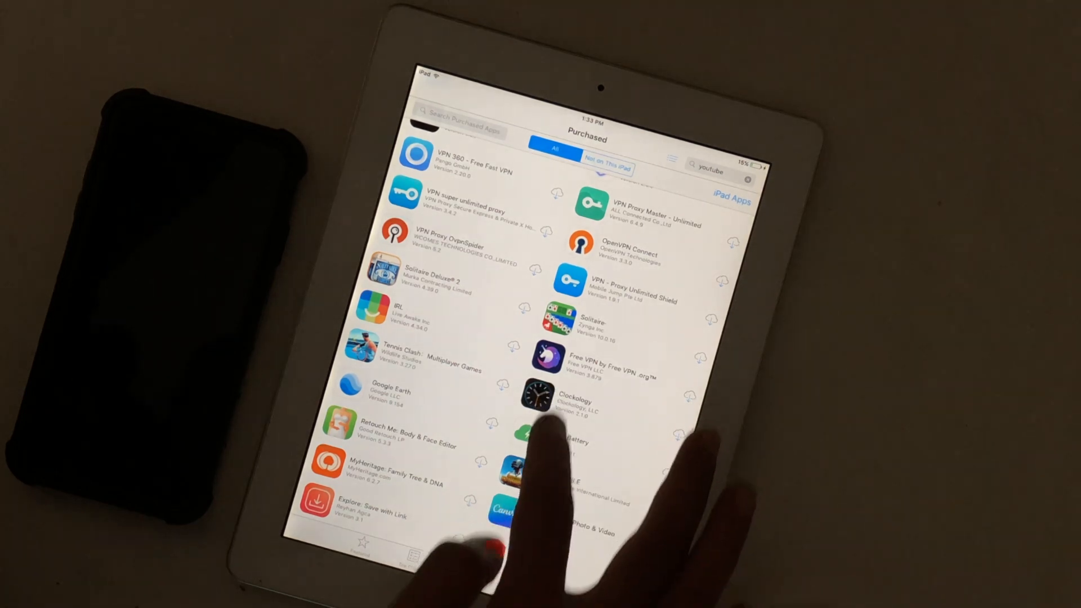
scroll("down", 3)
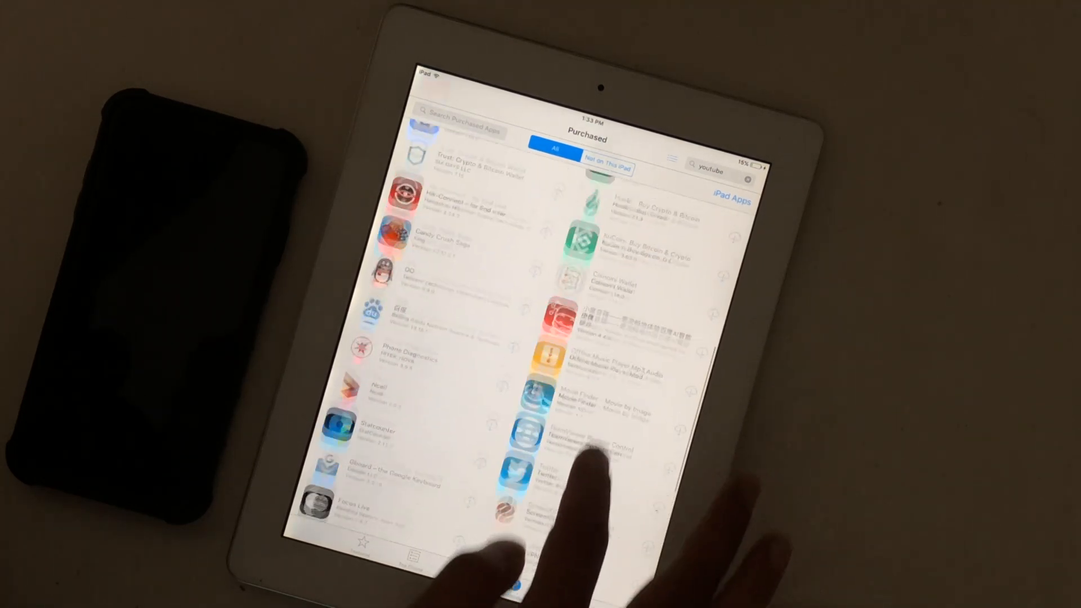
scroll("up", 3)
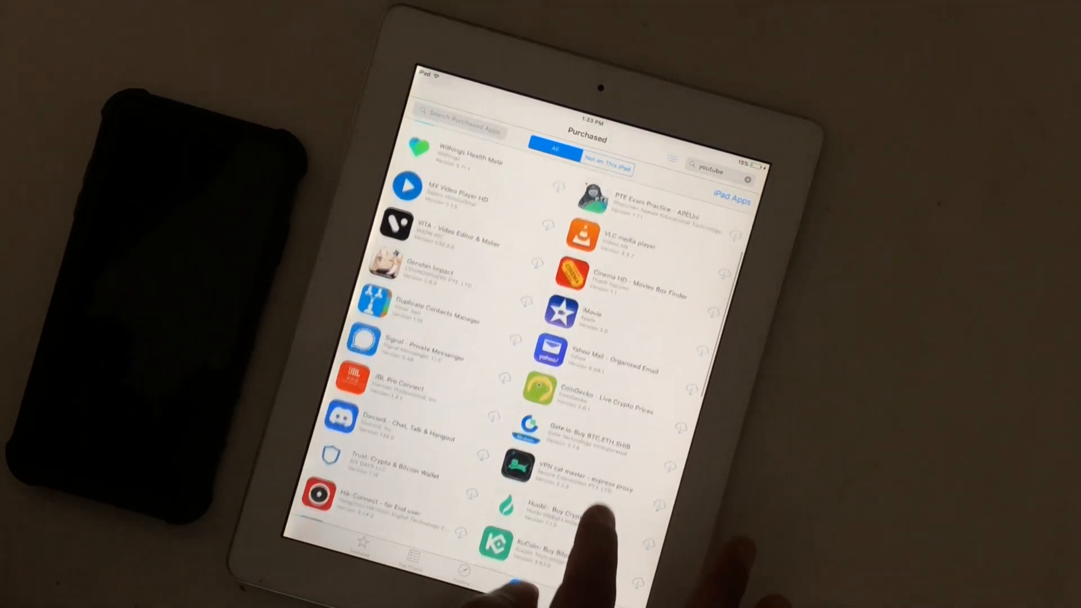
scroll("down", 3)
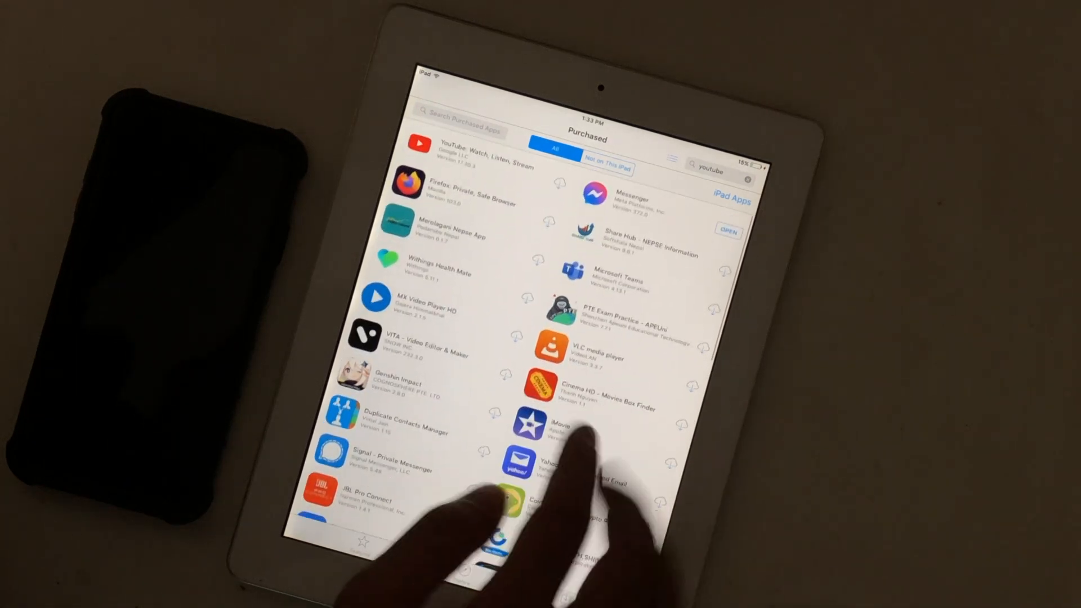